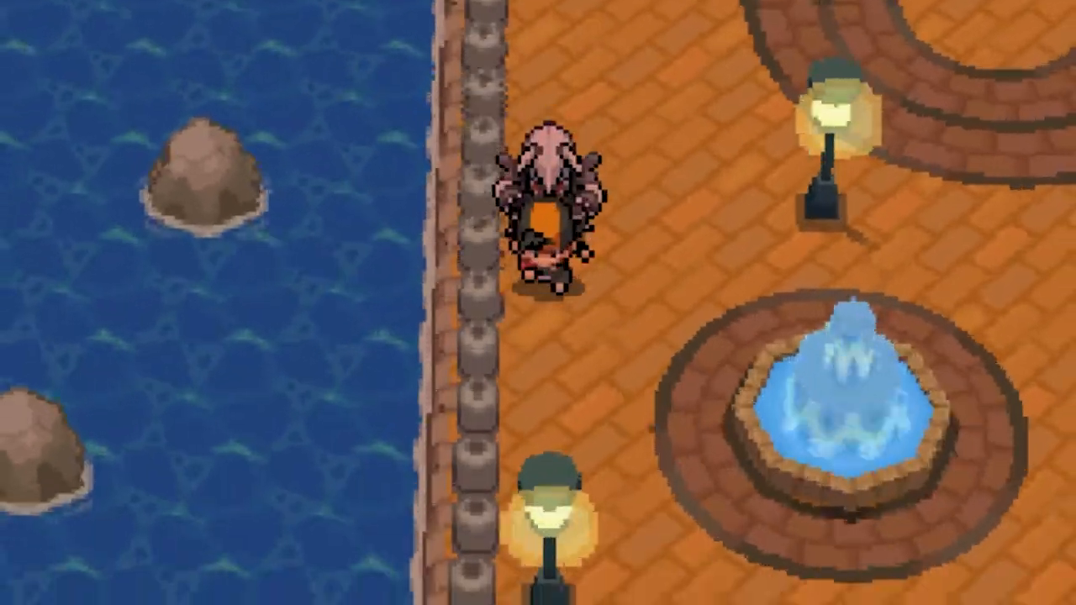
pyautogui.press('Down')
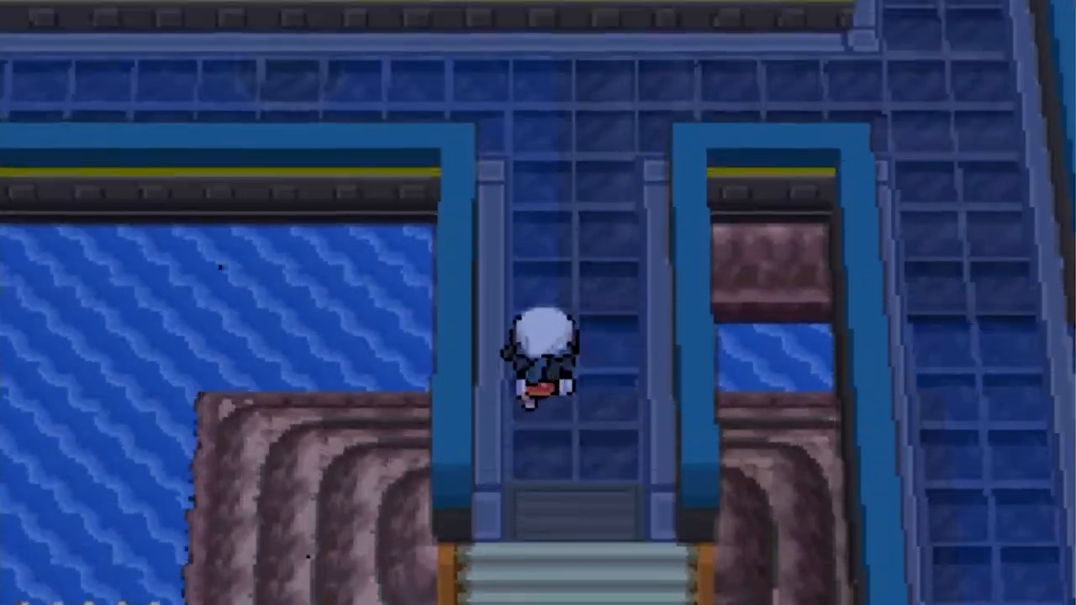
pyautogui.press('up')
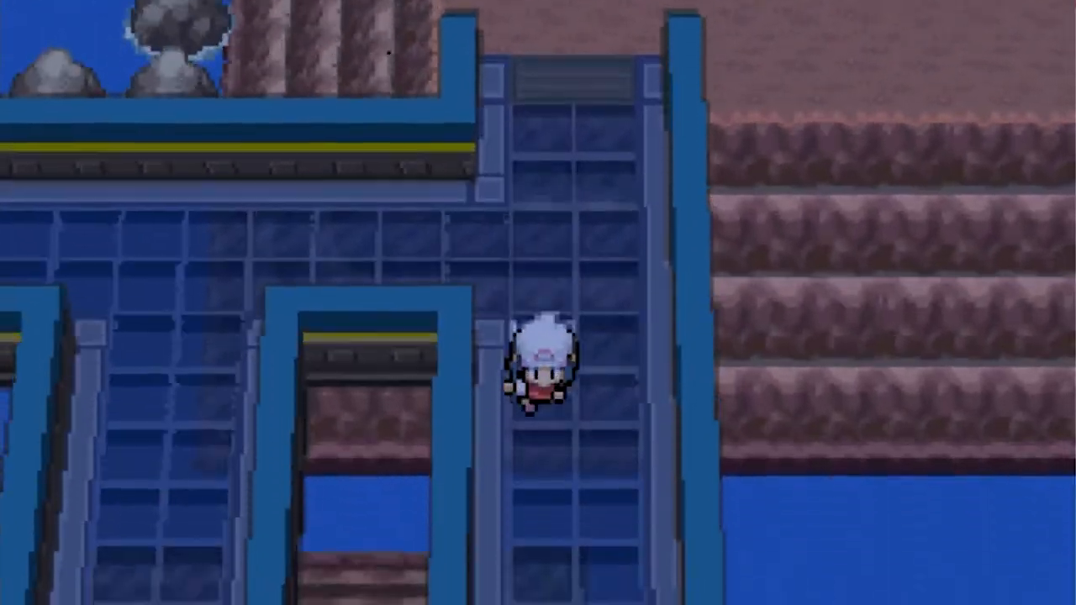
pyautogui.press('Down')
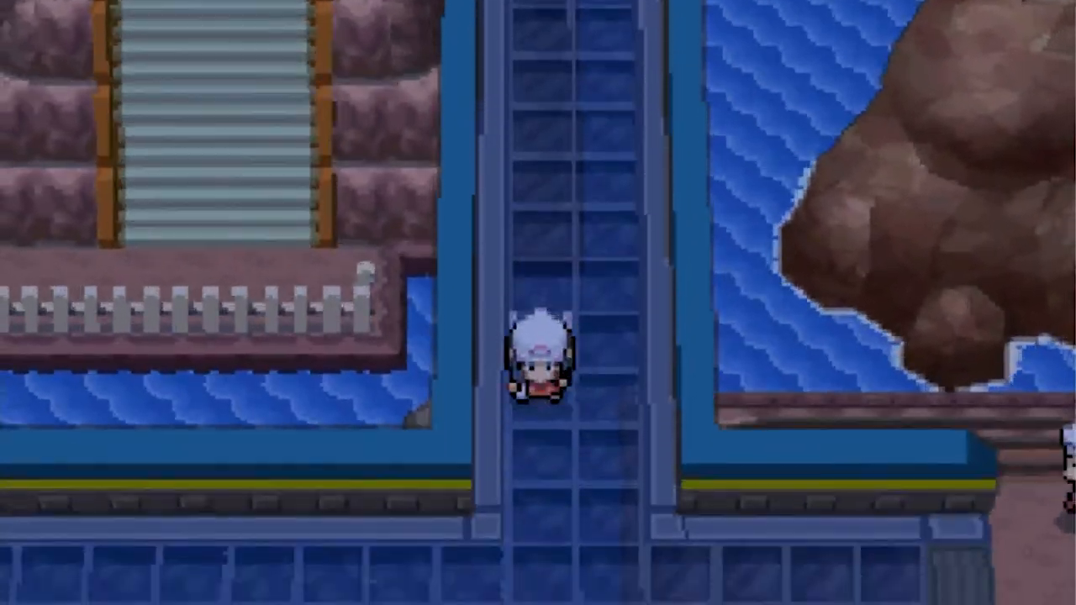
pyautogui.press('down')
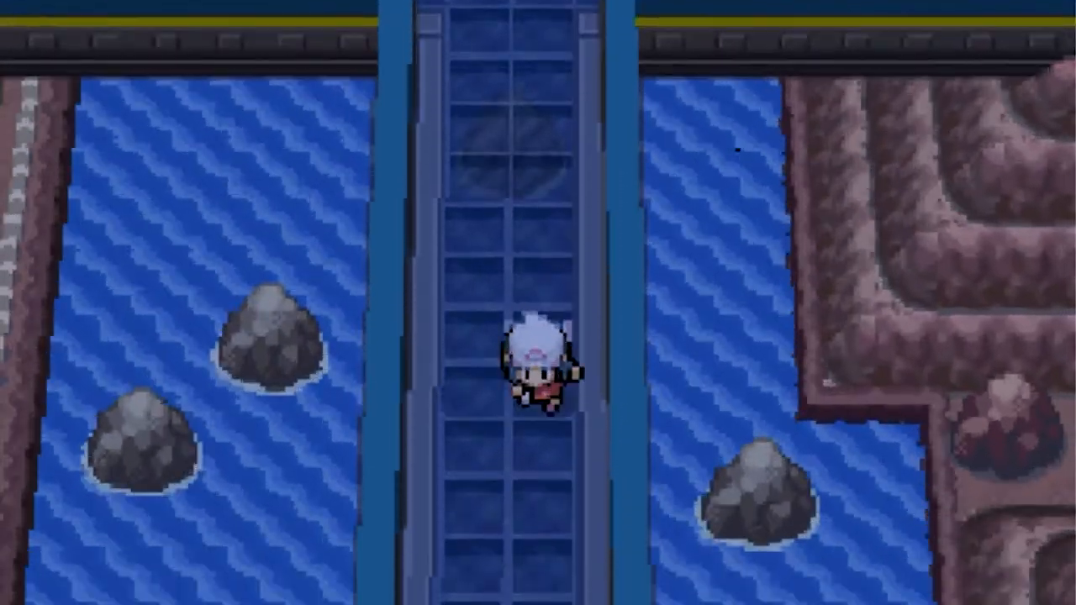